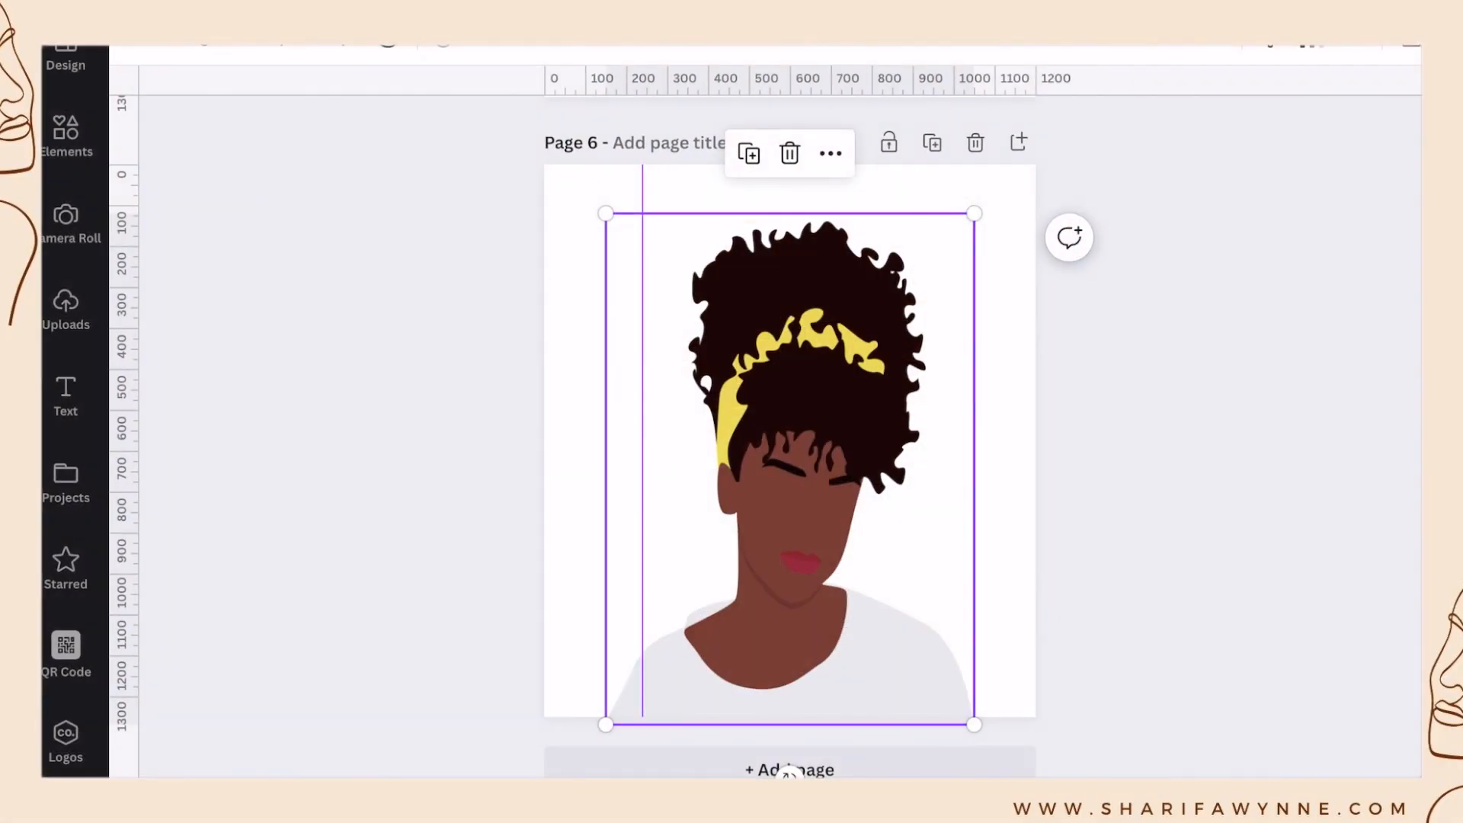
# - Scroll down through the design pages to reach the floral page
pyautogui.scroll(-3)
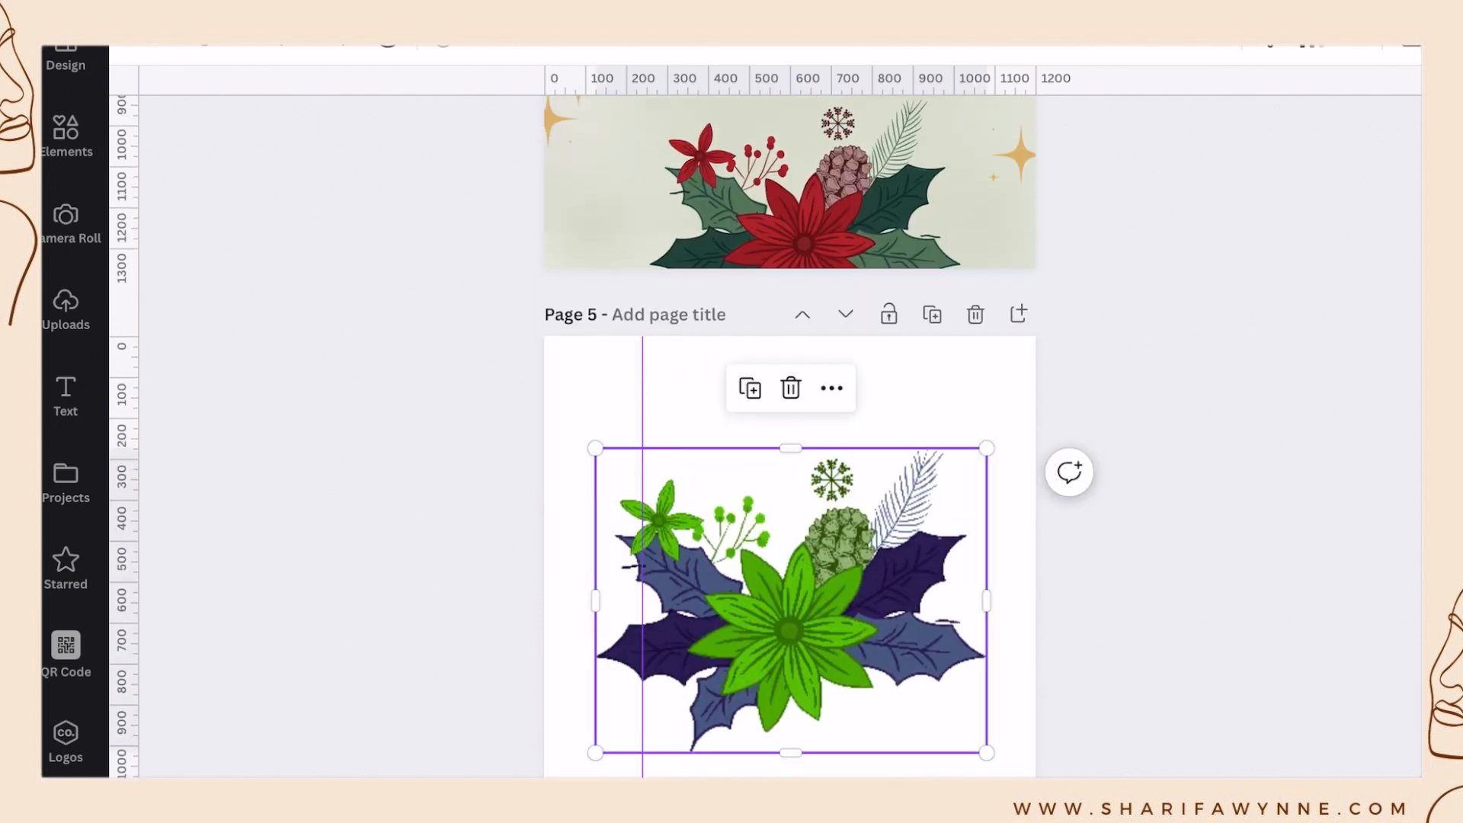
pyautogui.scroll(-3)
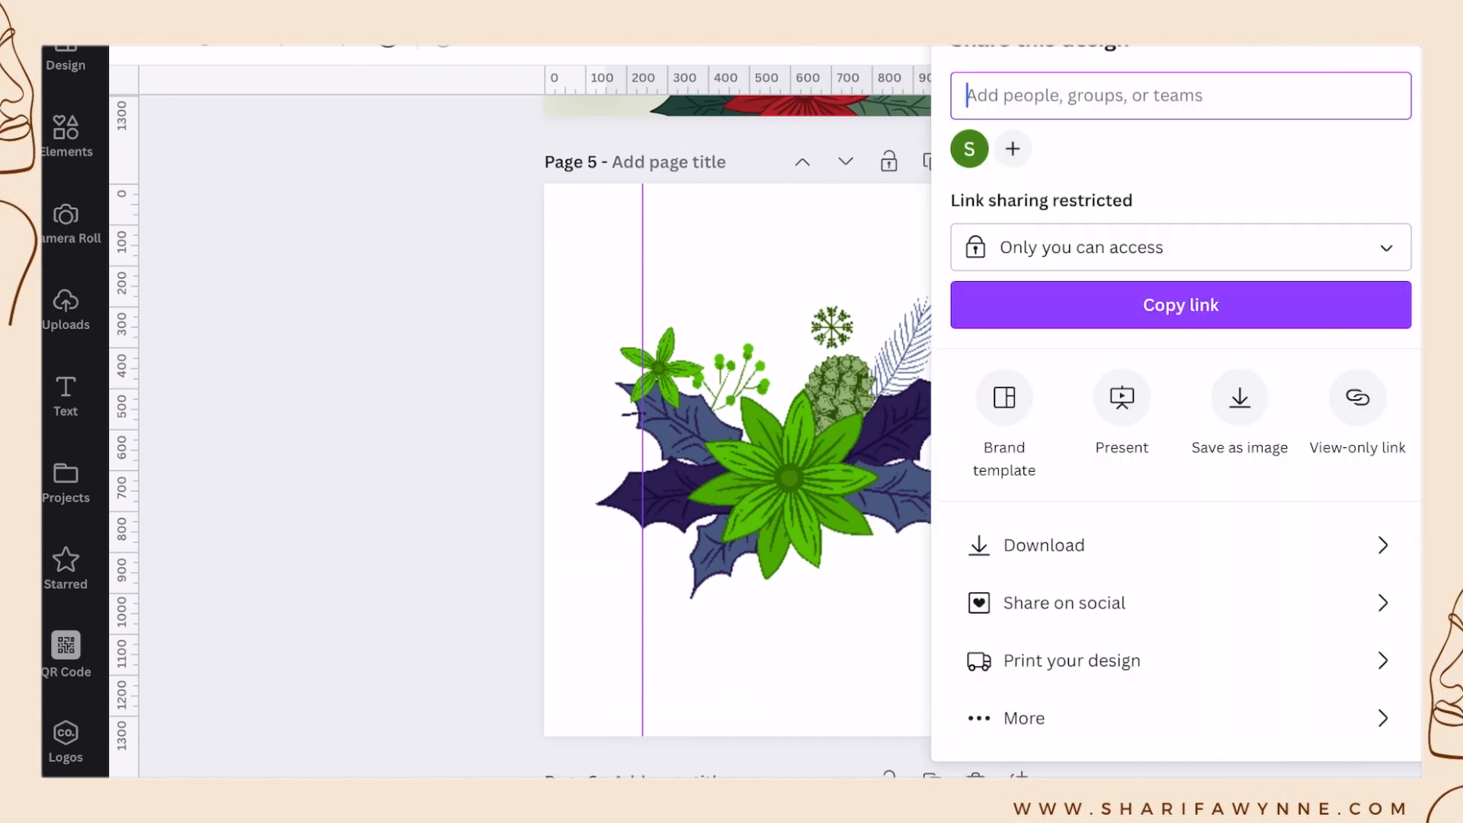
# - Download pages 5 and 6 as PNG with a transparent background
pyautogui.click(1043, 545)
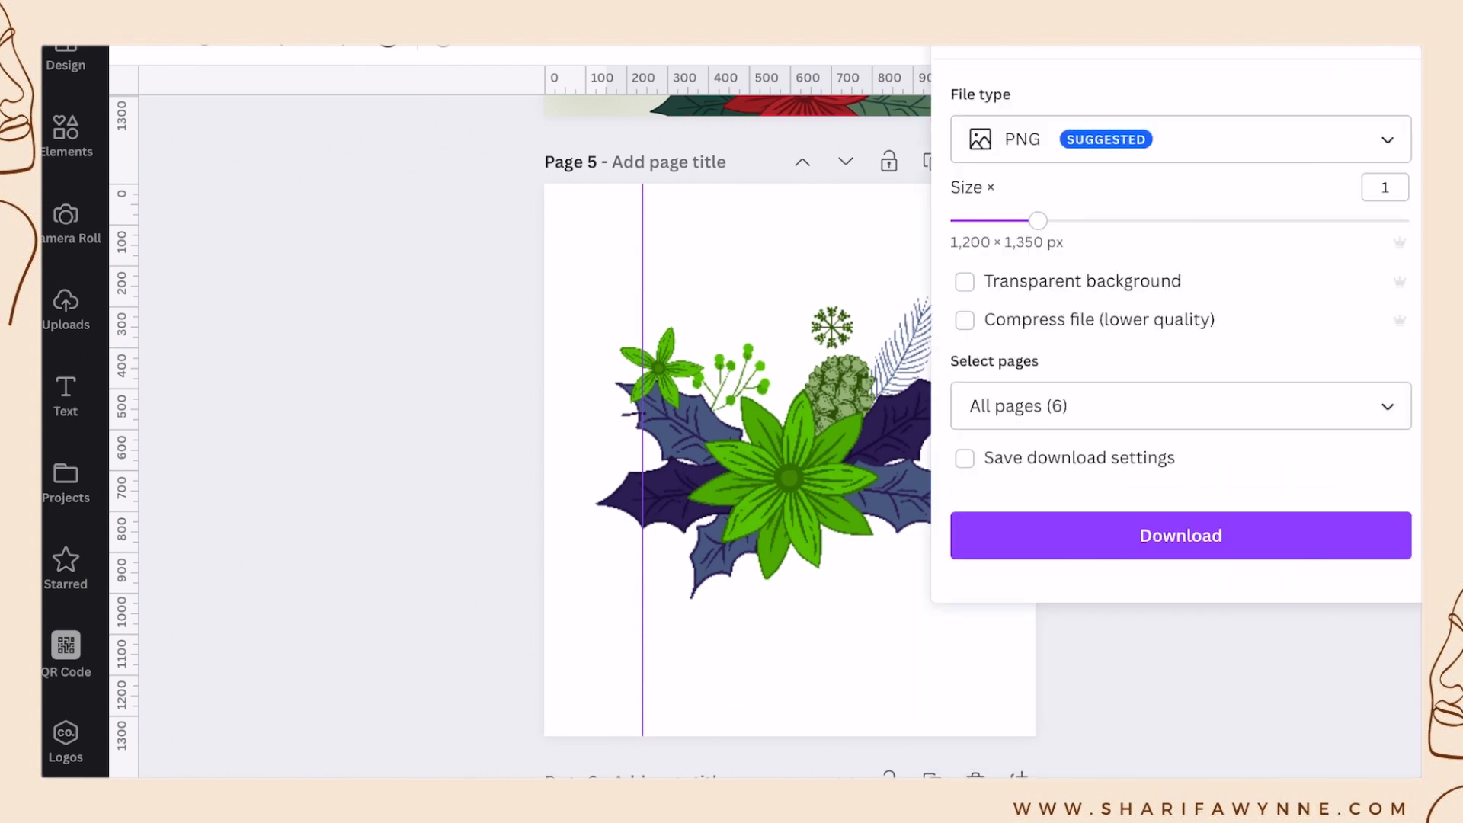
pyautogui.click(962, 280)
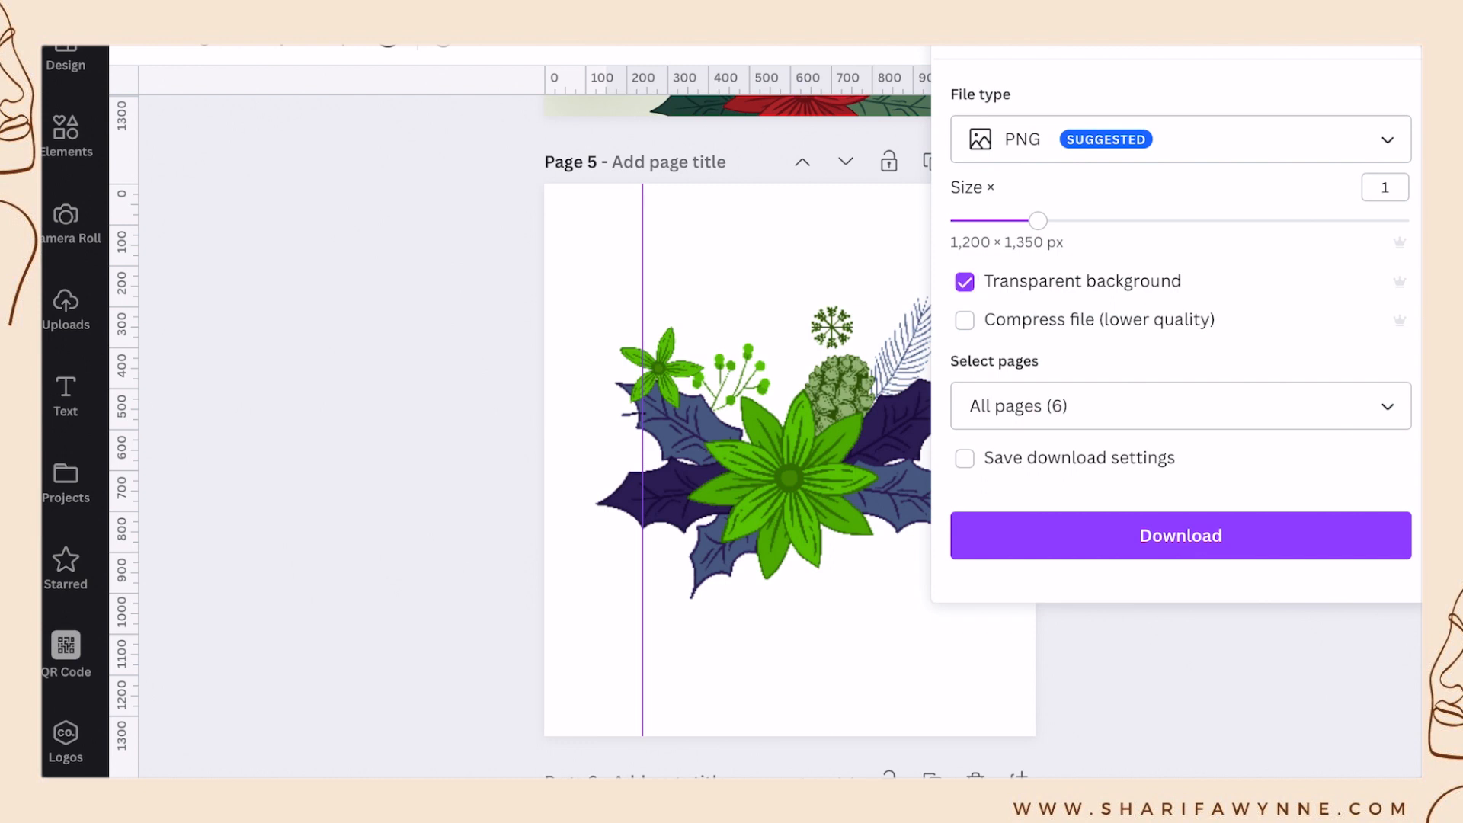
pyautogui.click(1178, 405)
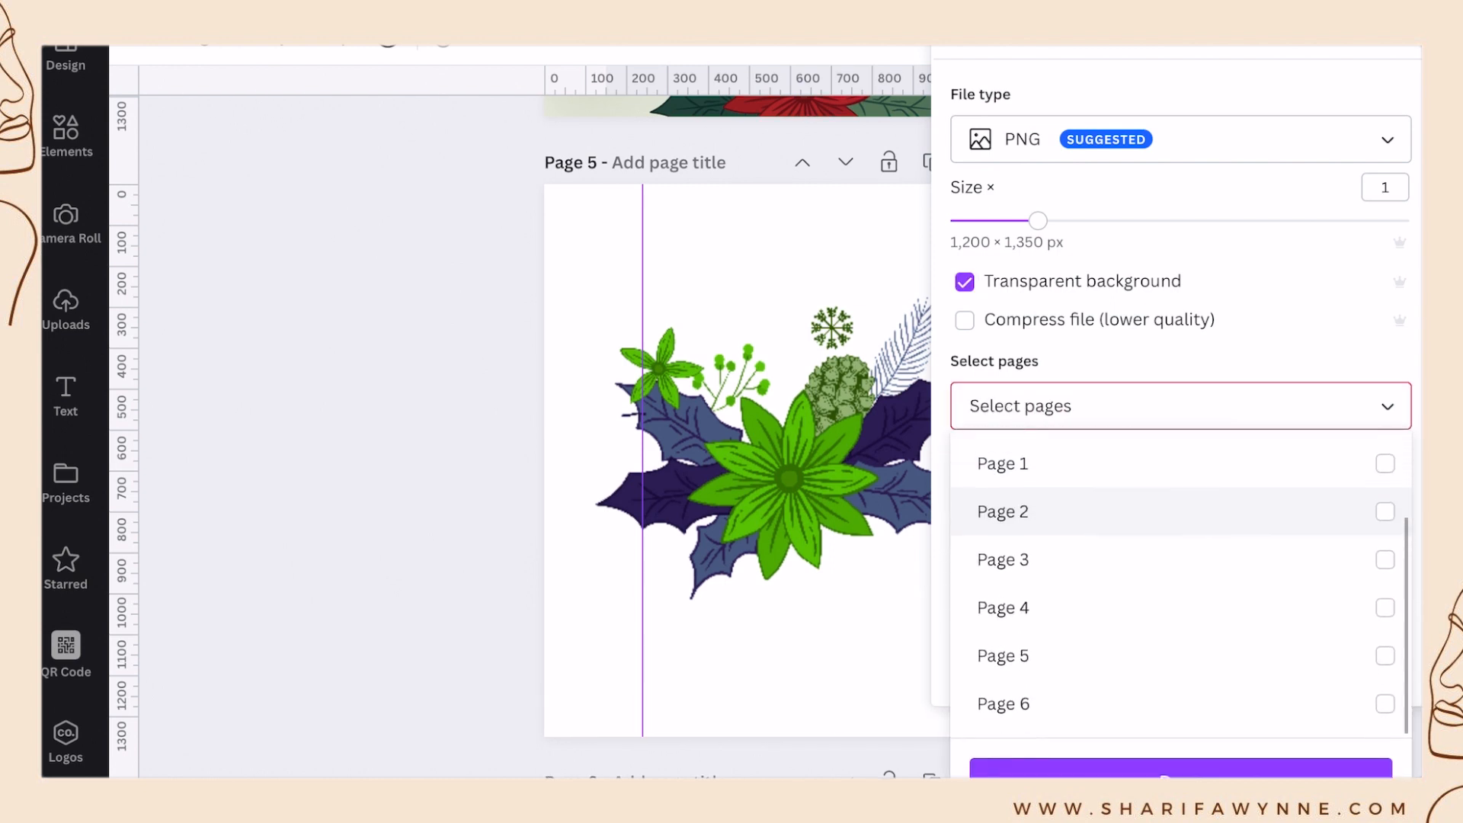
pyautogui.click(1385, 656)
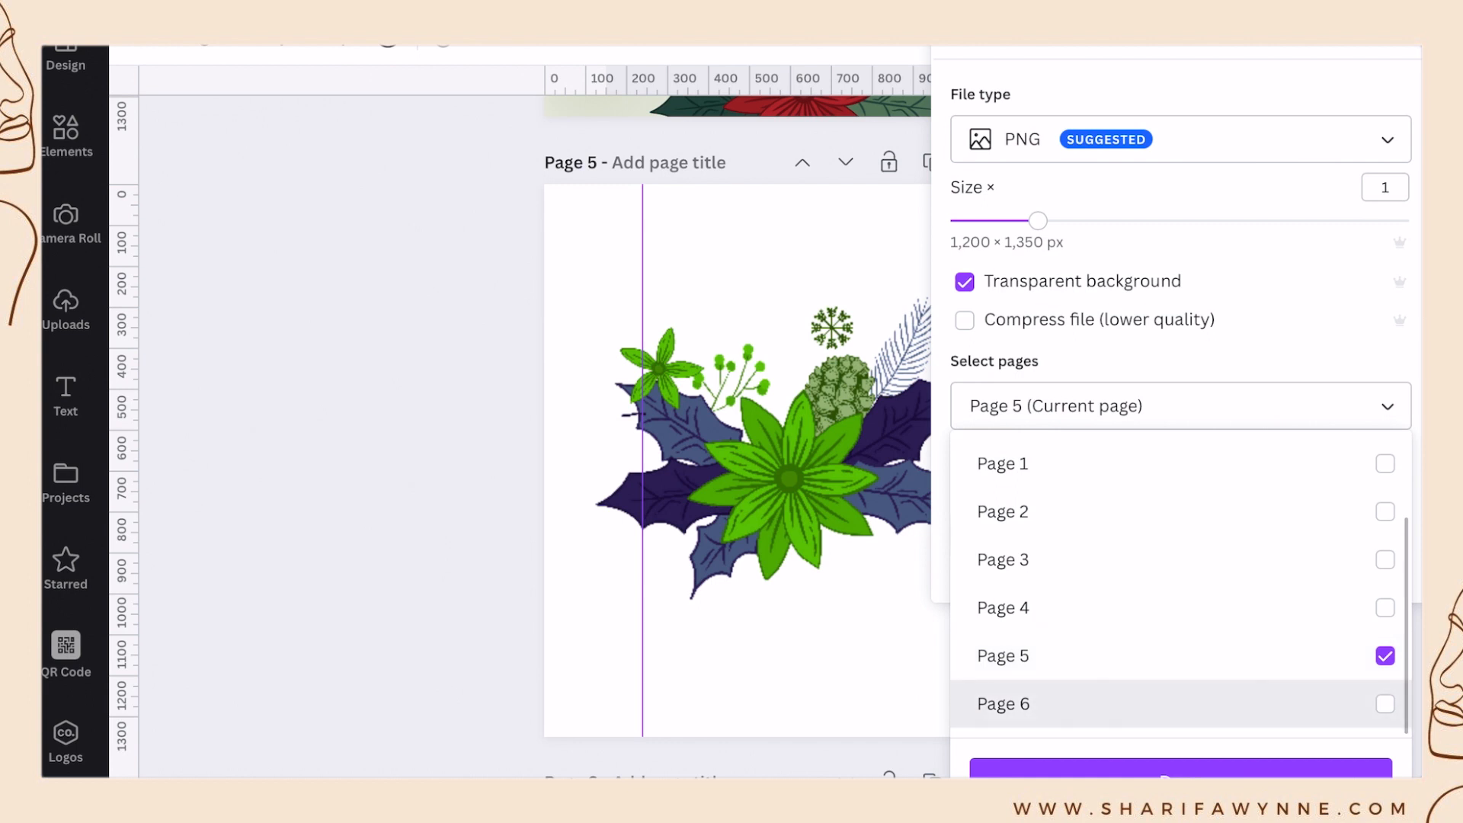
pyautogui.click(1385, 704)
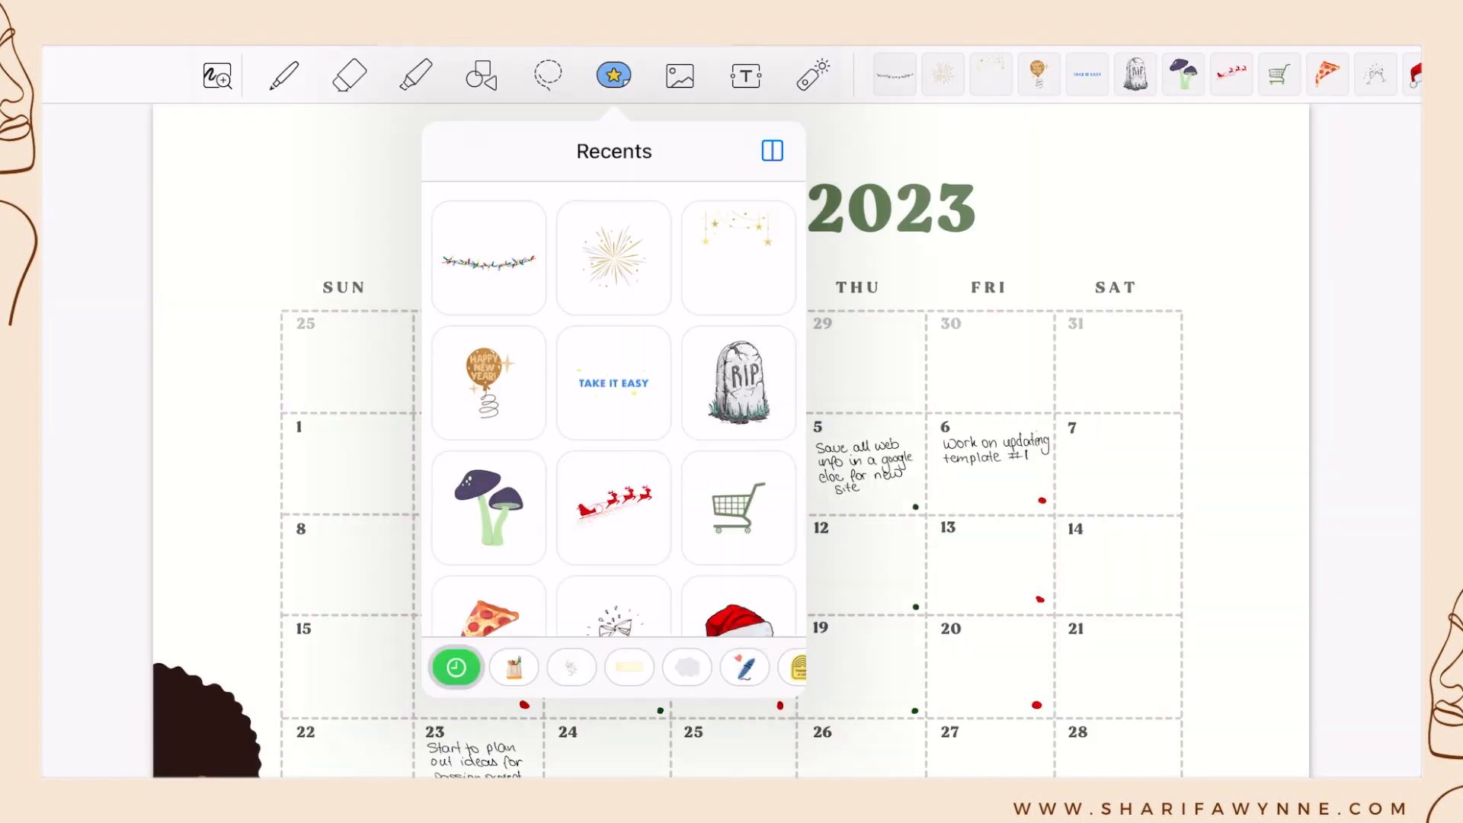
# - Start a new, empty sticker collection from the Elements collection bar
pyautogui.click(513, 666)
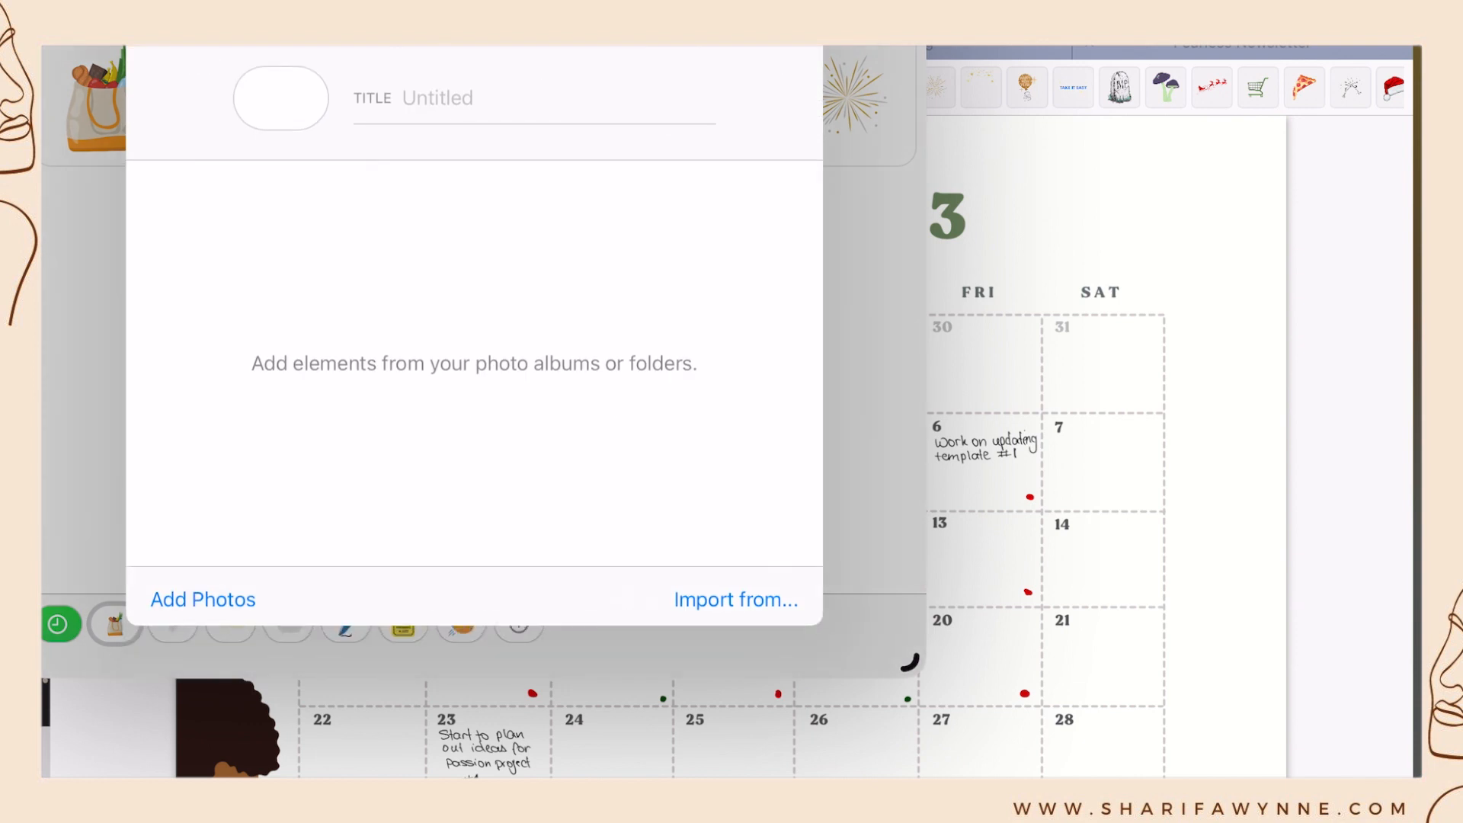
# - Import the two PNGs, title the collection 'test' and create it
pyautogui.click(203, 598)
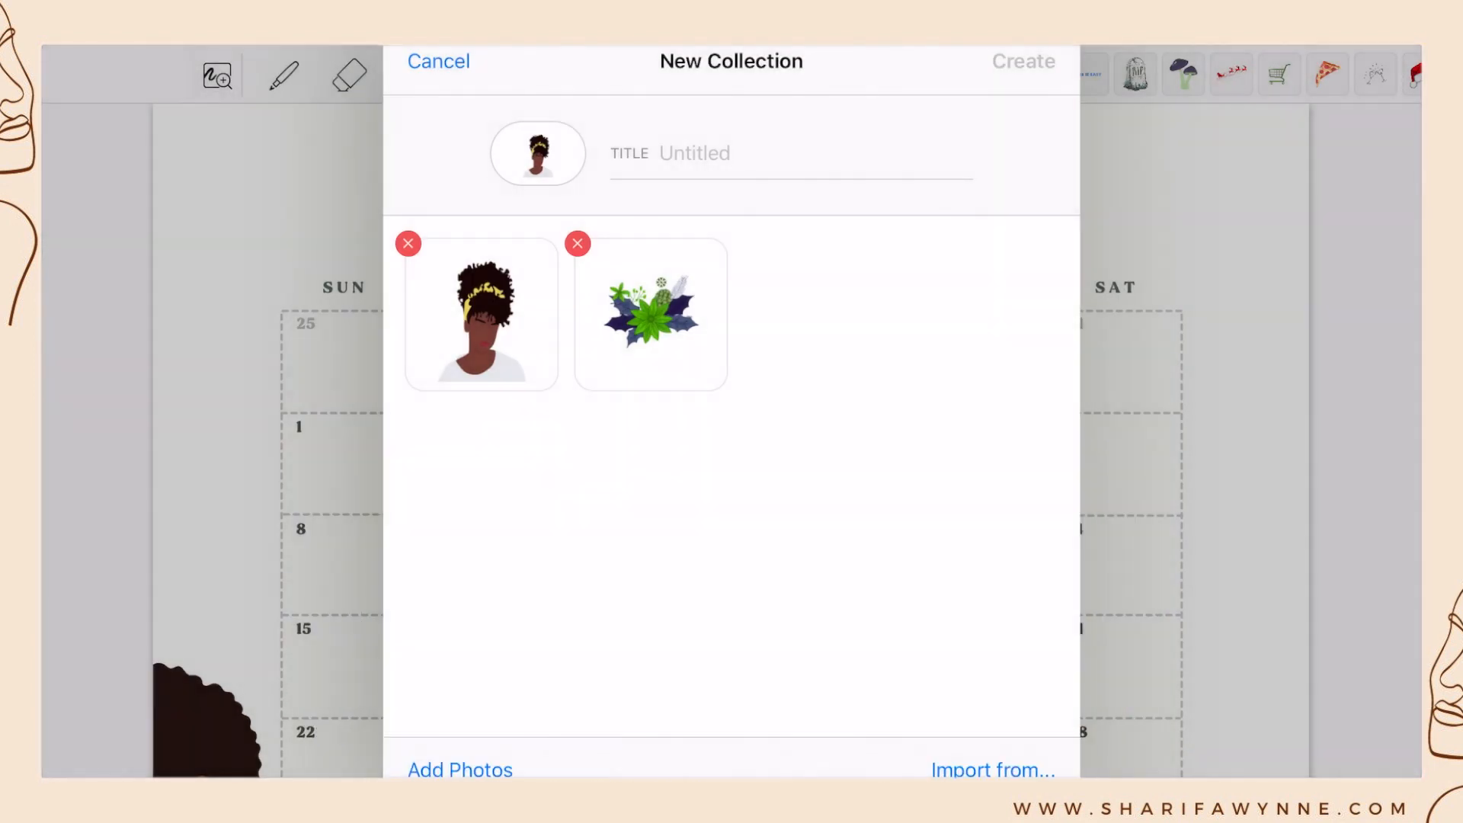
pyautogui.write('t')
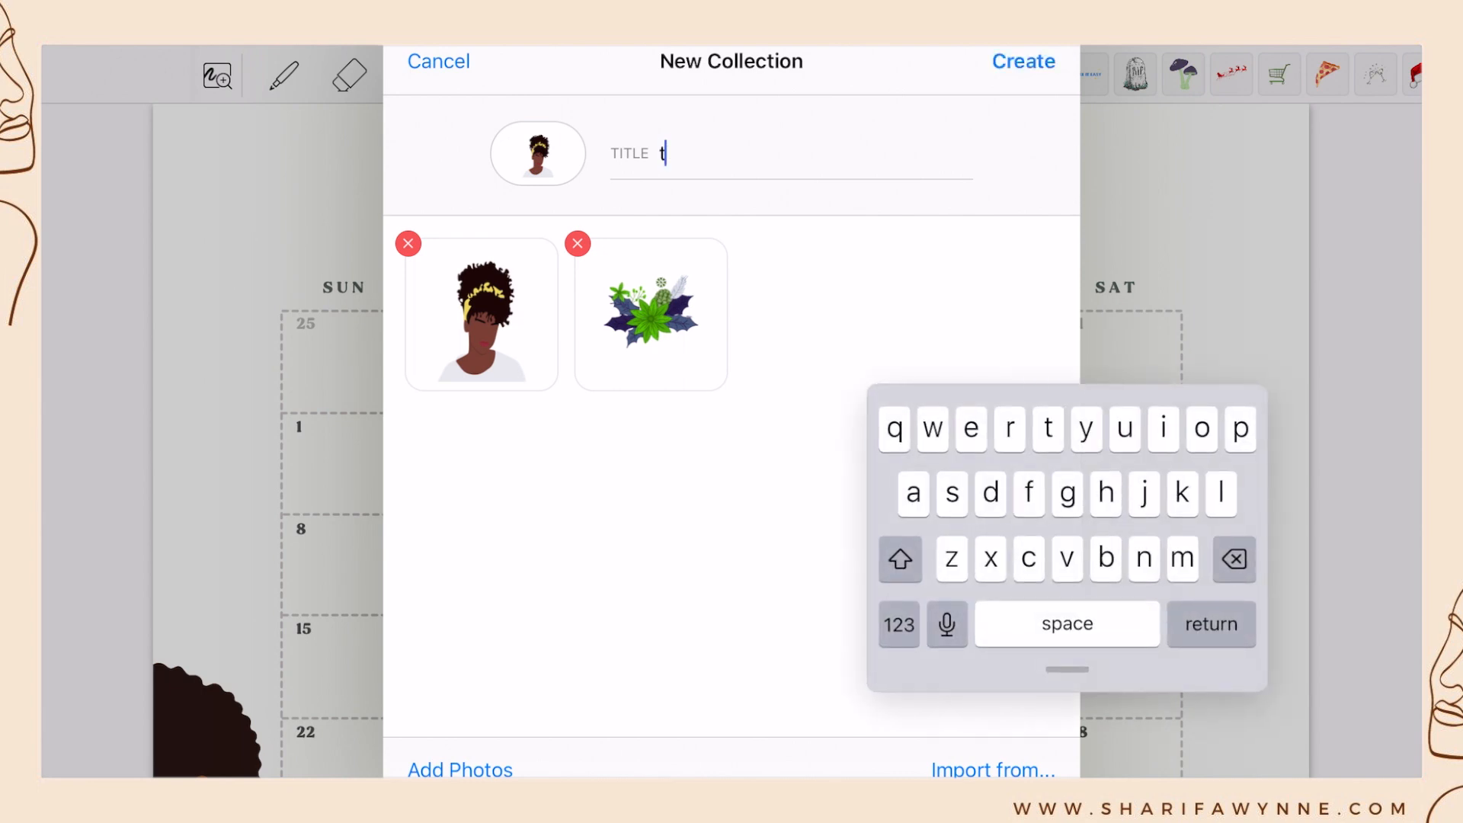
pyautogui.write('est')
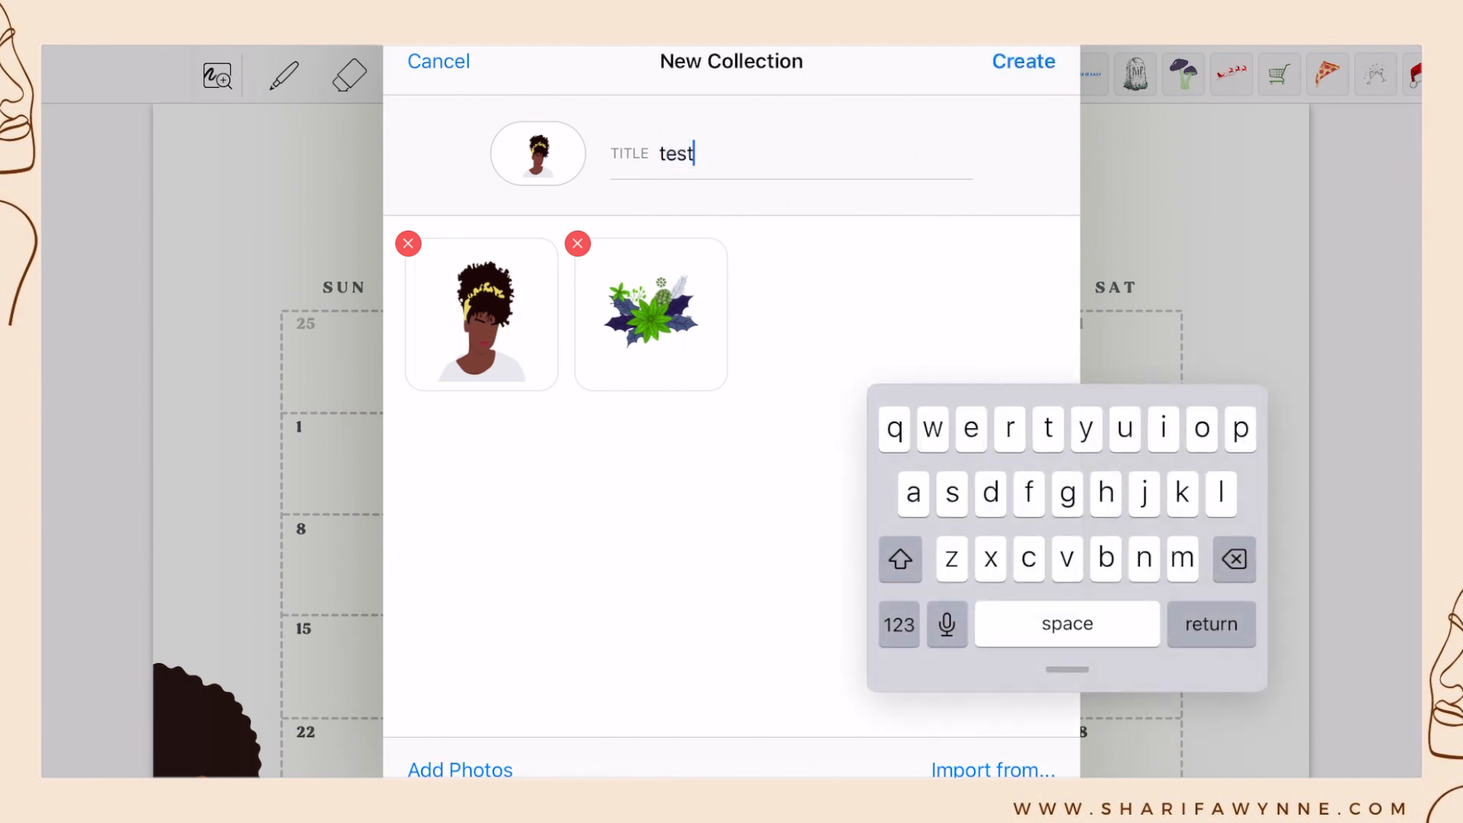
pyautogui.click(1021, 61)
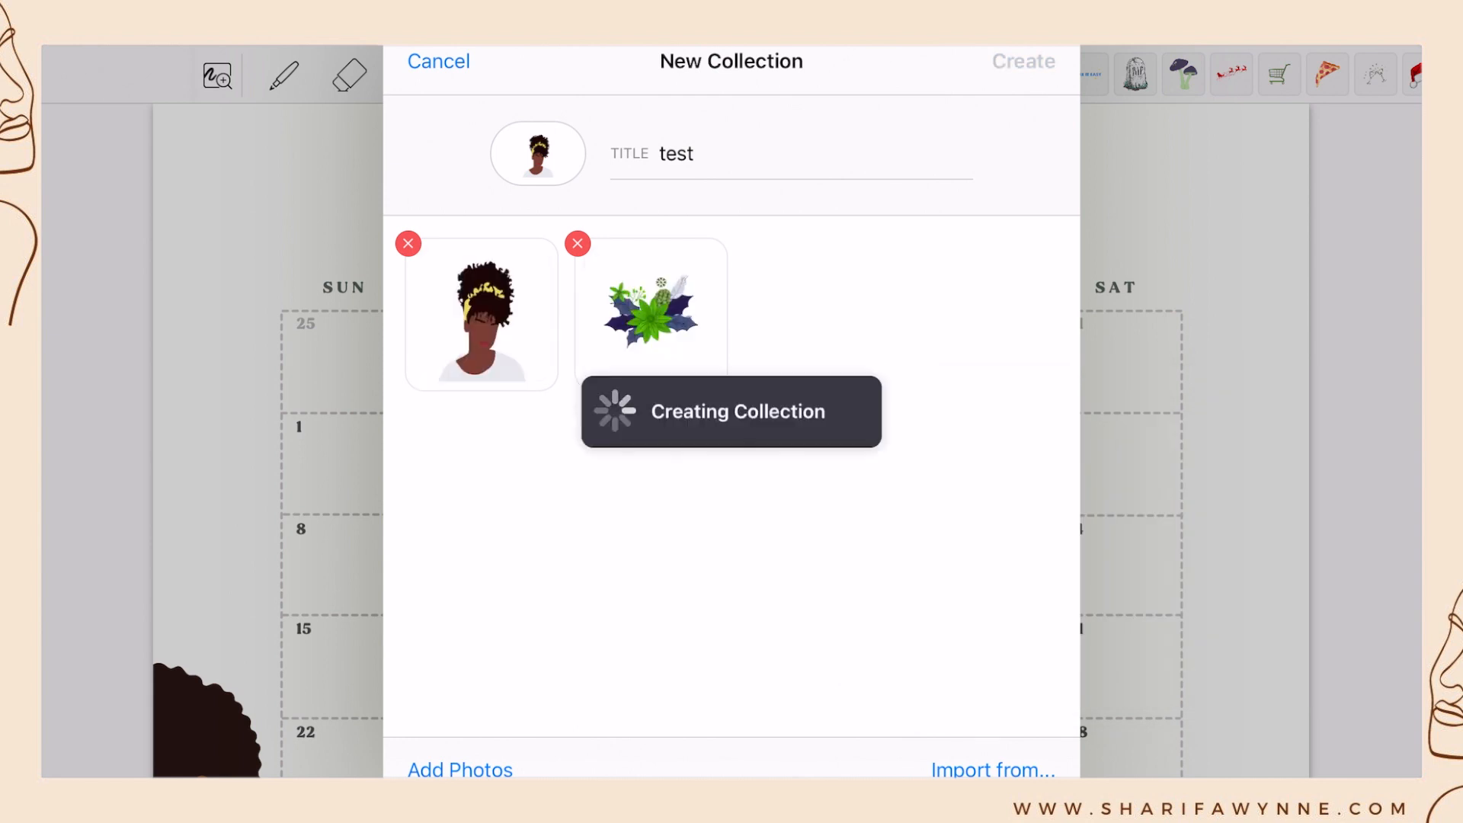
pyautogui.click(1023, 61)
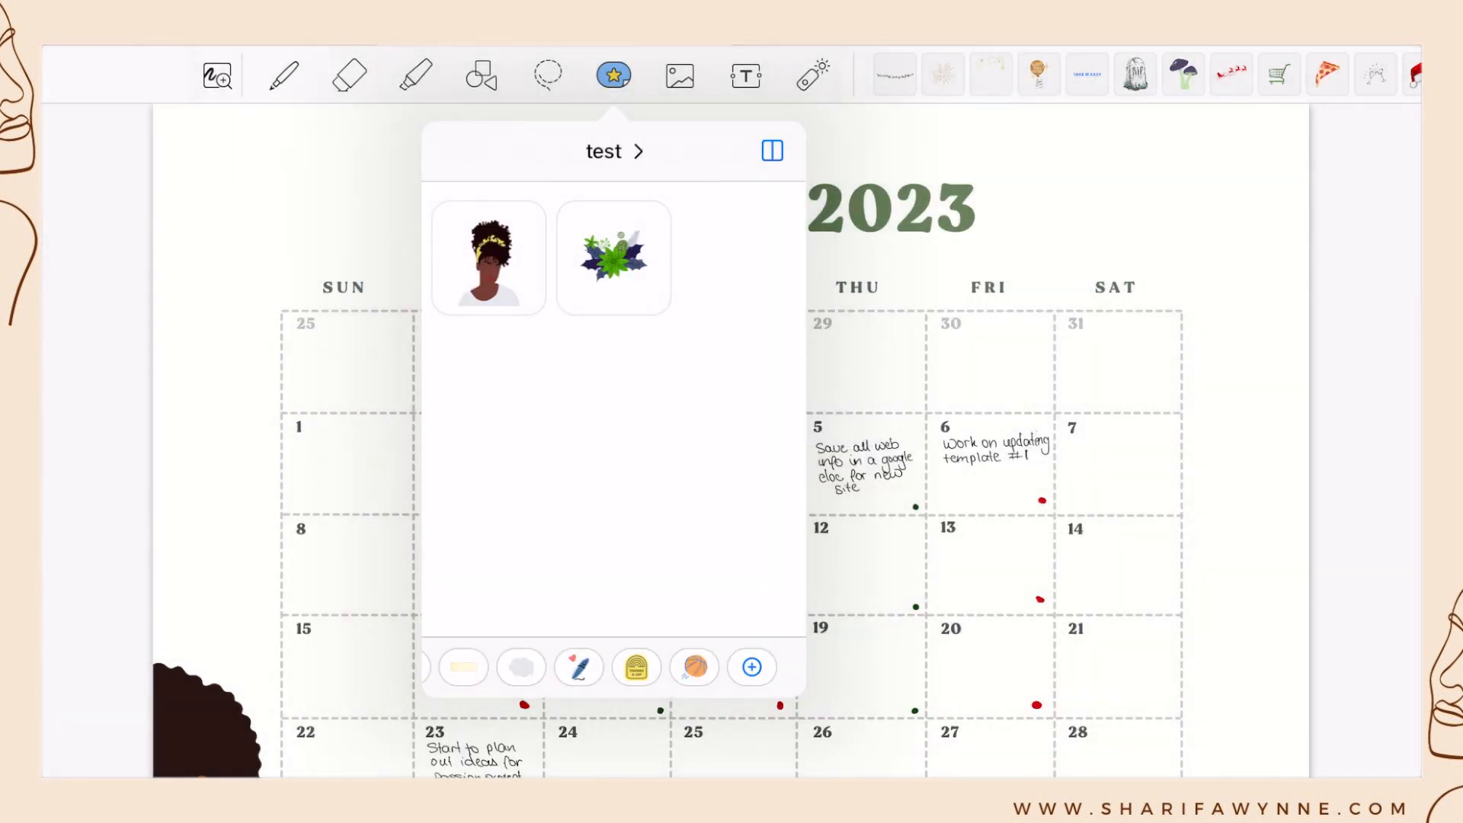
# - Place the portrait sticker at the page's bottom-right corner and tilt the floral sticker
pyautogui.click(487, 256)
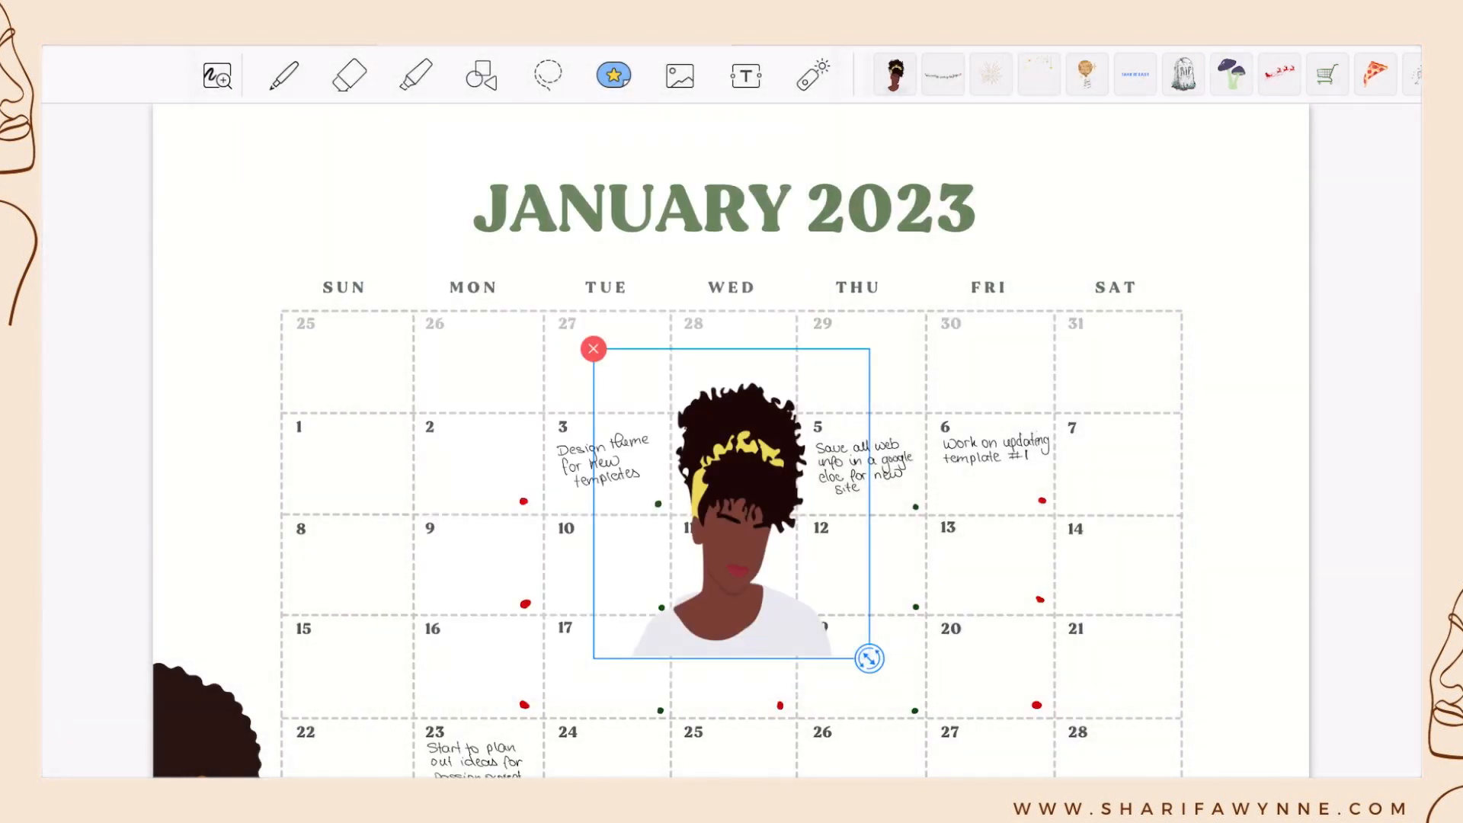
pyautogui.moveTo(728, 514); pyautogui.dragTo(1165, 634)
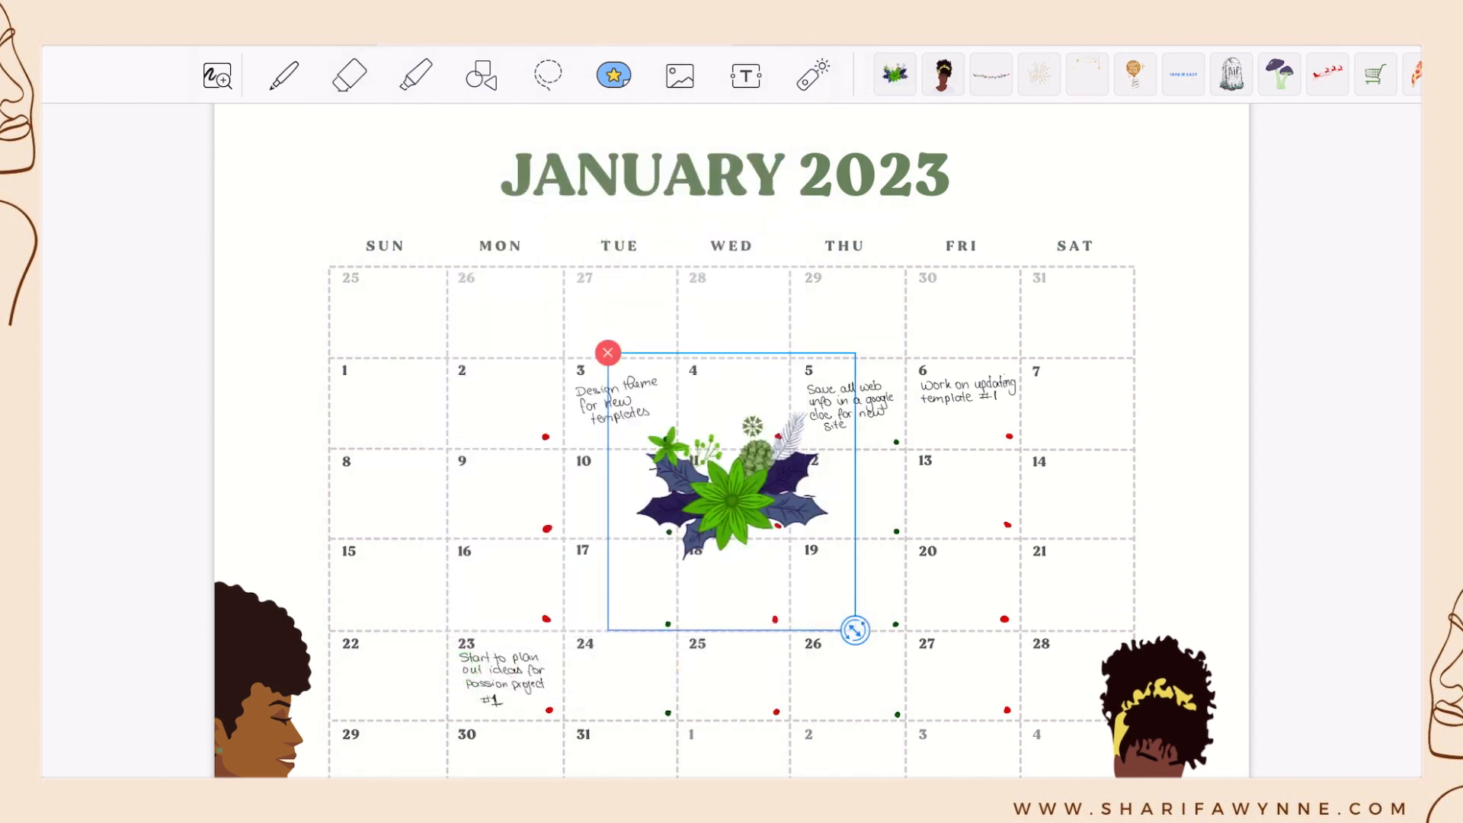
pyautogui.moveTo(853, 630); pyautogui.dragTo(911, 643)
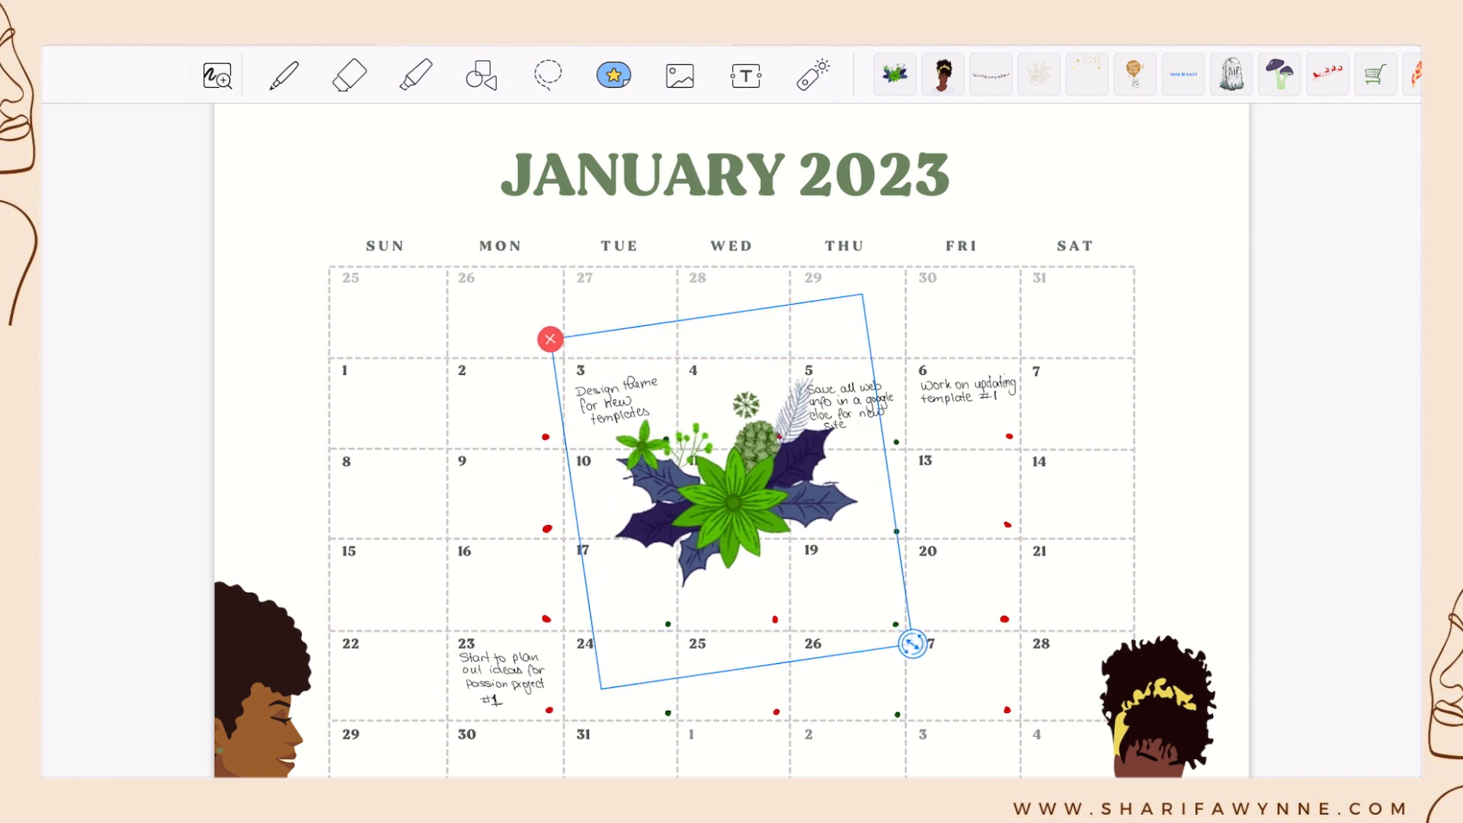